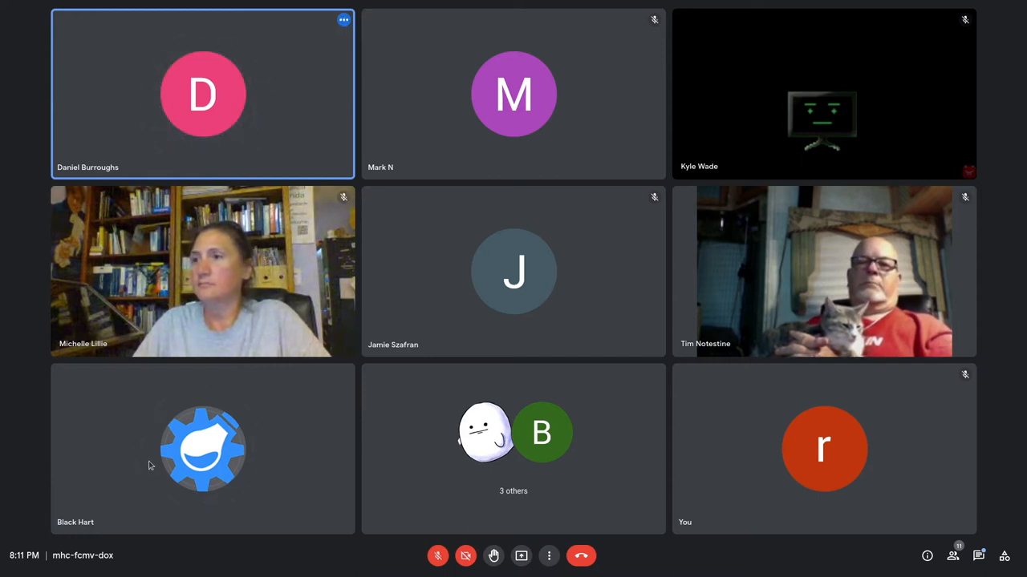
pyautogui.moveTo(324, 99)
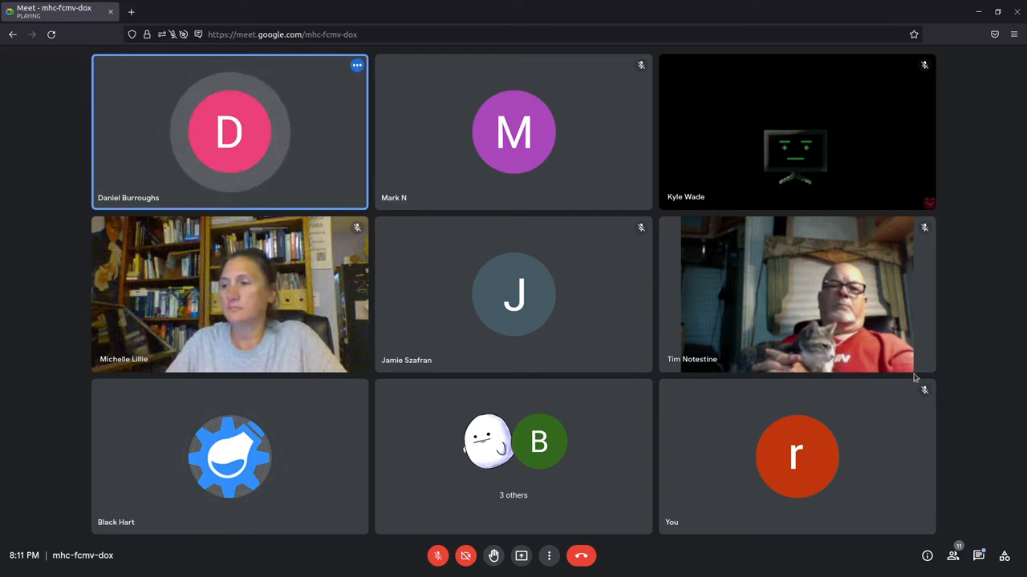
pyautogui.moveTo(738, 439)
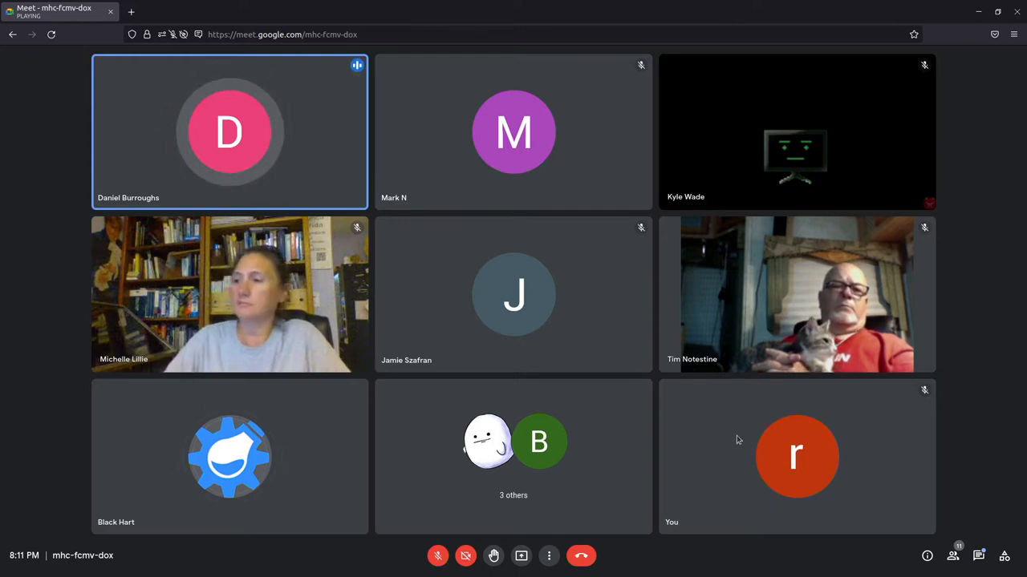
pyautogui.moveTo(745, 478)
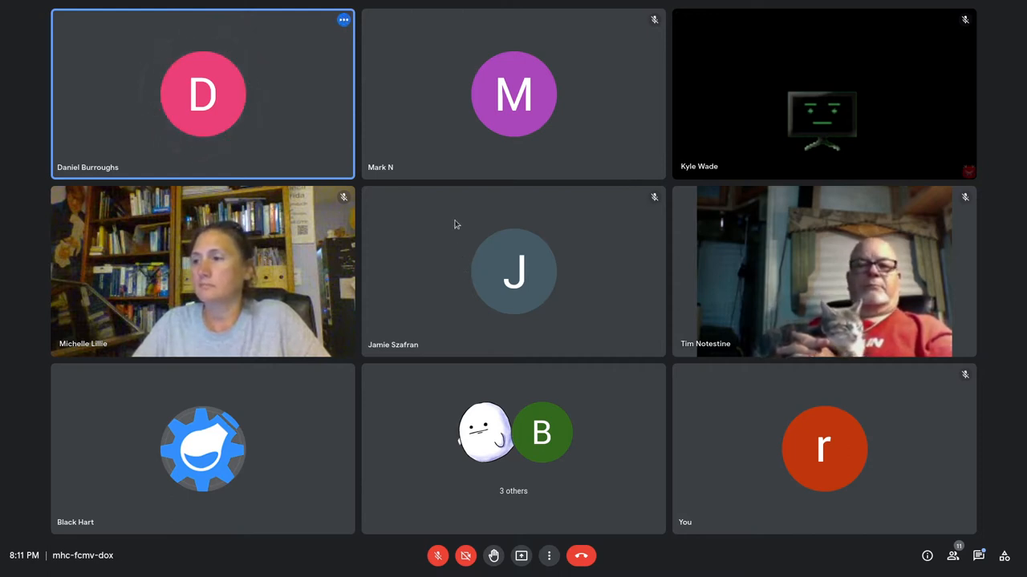
pyautogui.moveTo(459, 276)
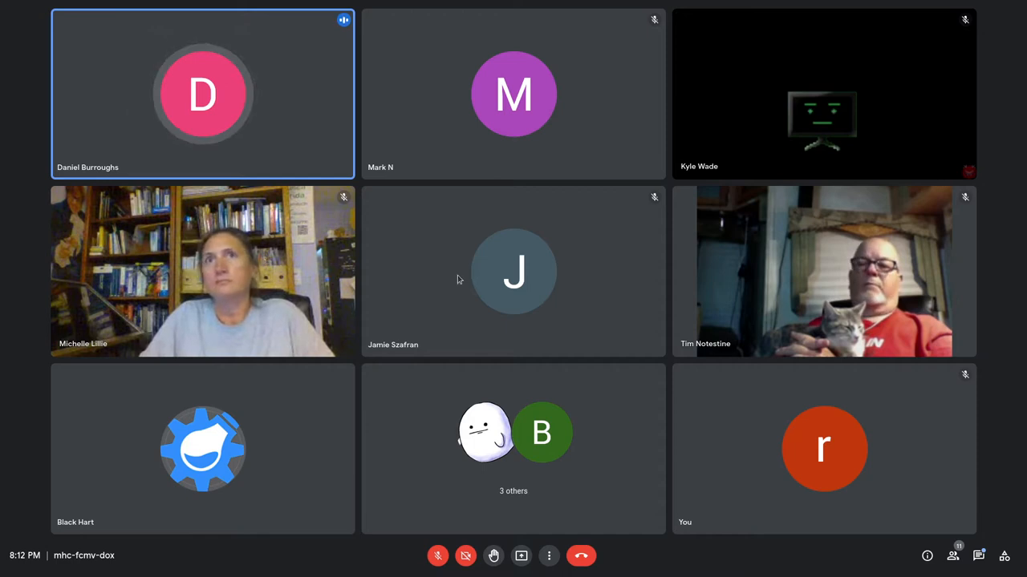
pyautogui.moveTo(436, 514)
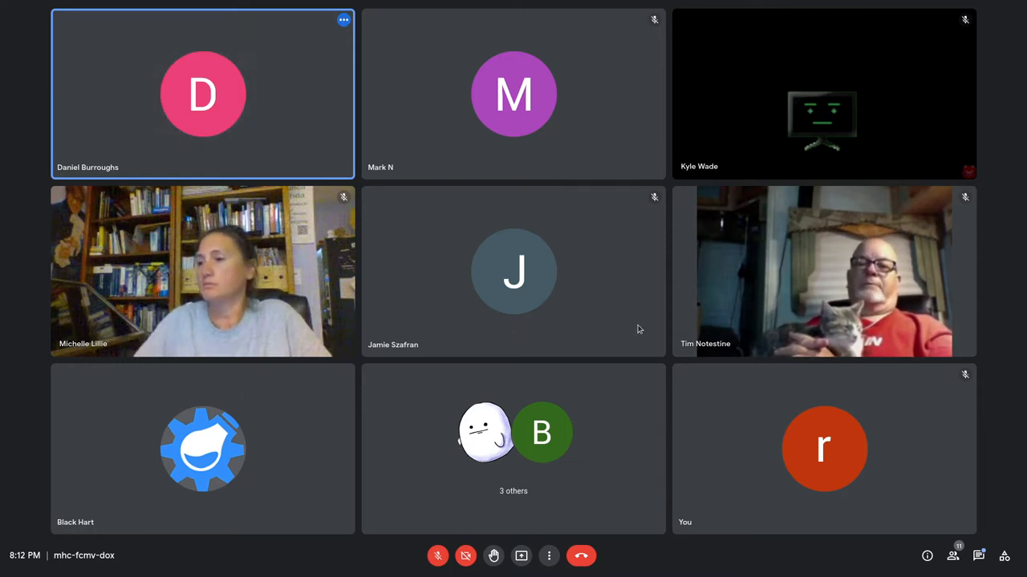
pyautogui.moveTo(854, 490)
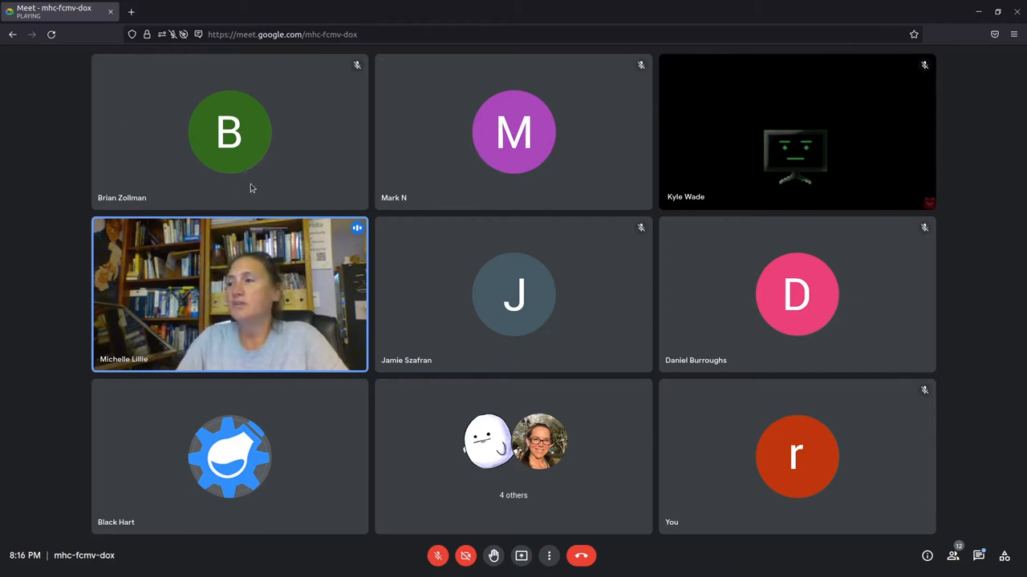
pyautogui.moveTo(452, 303)
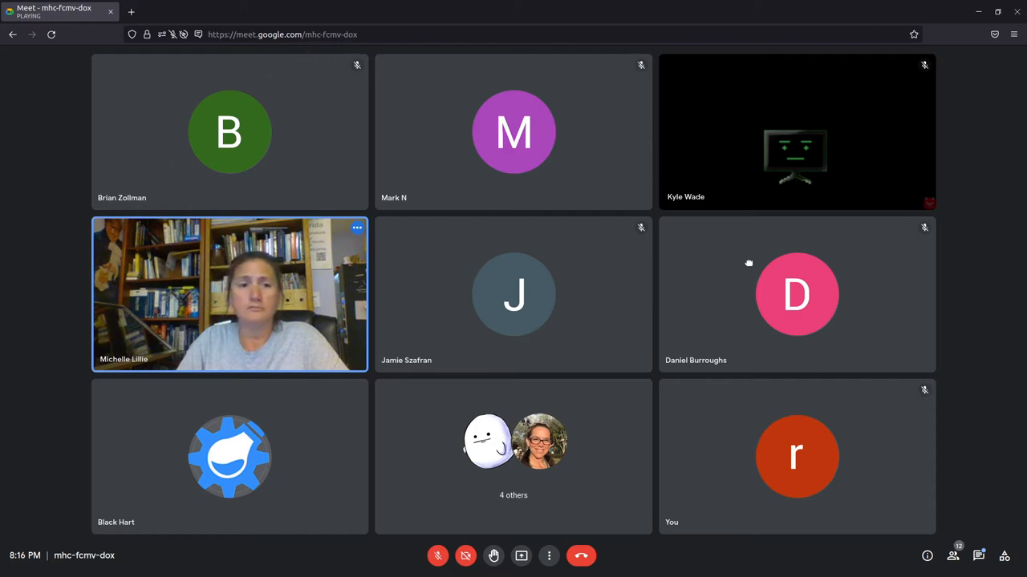
pyautogui.moveTo(786, 409)
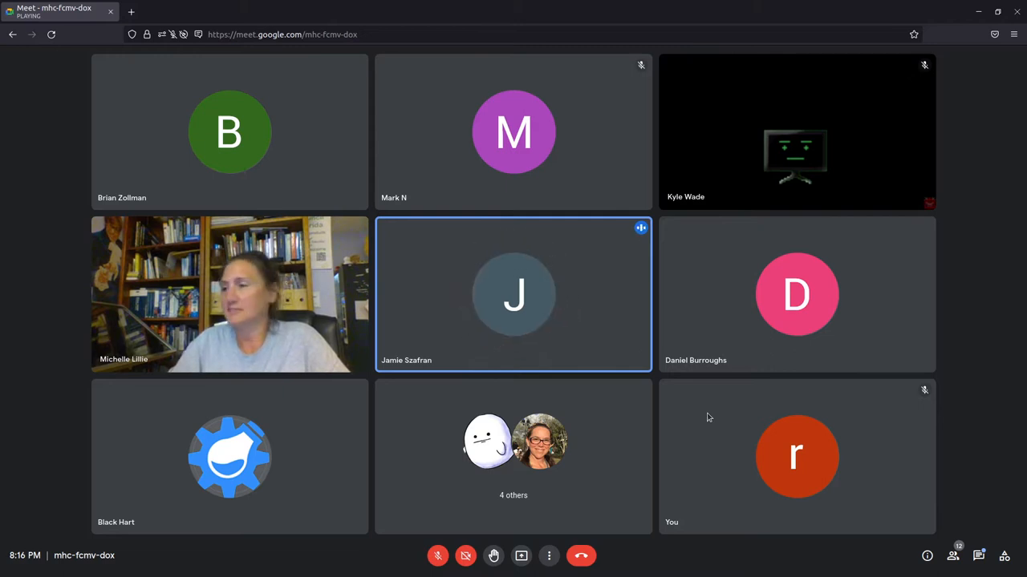
pyautogui.moveTo(673, 511)
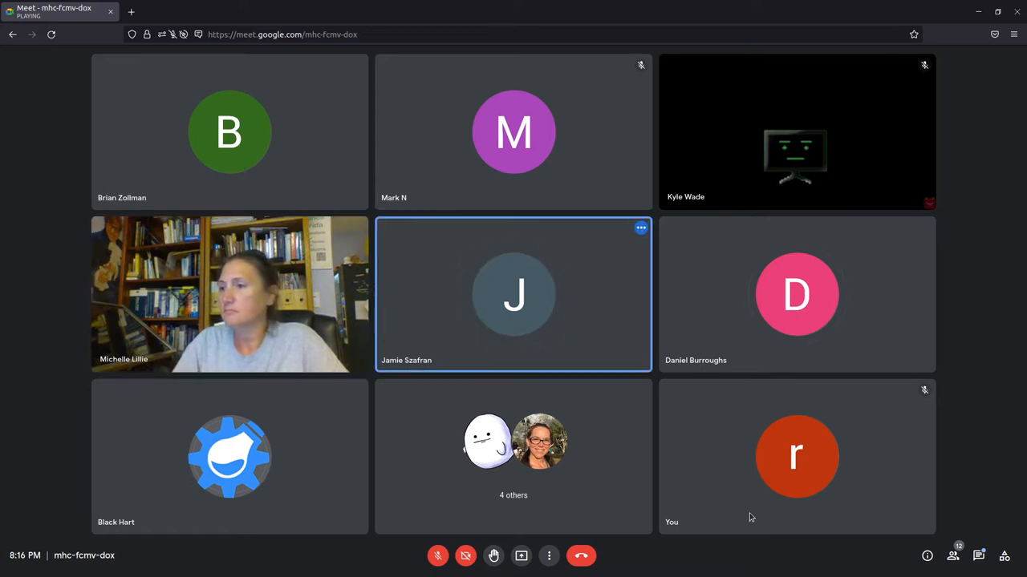
# Switch the meeting layout to Tiled so every participant appears in an even grid.
pyautogui.click(795, 295)
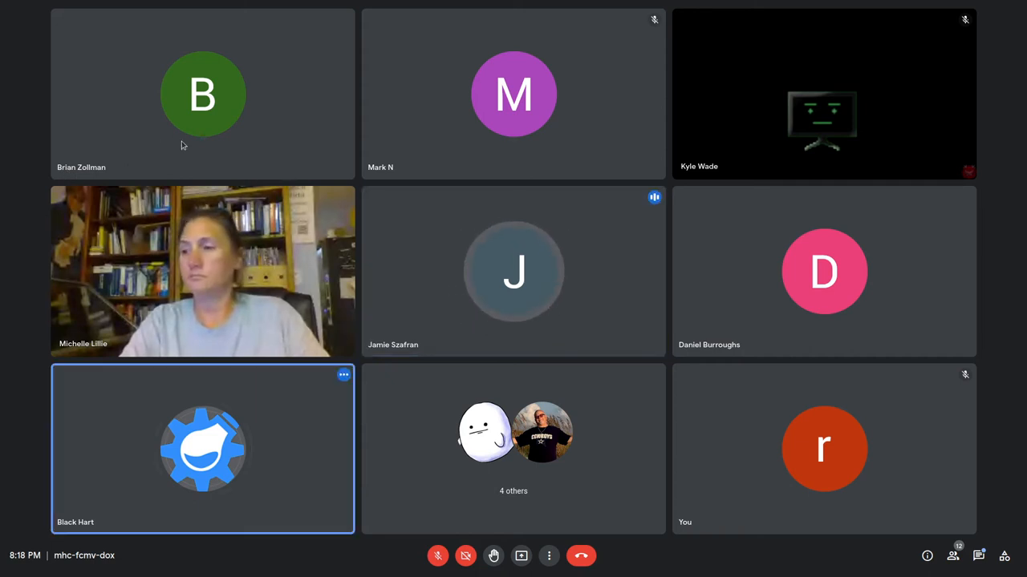
pyautogui.moveTo(147, 140)
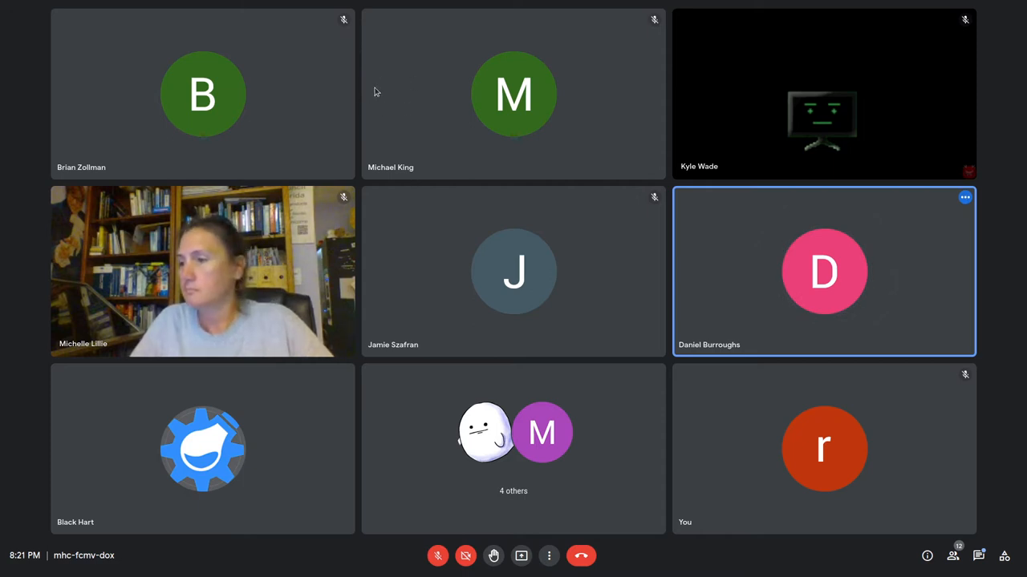
pyautogui.moveTo(303, 154)
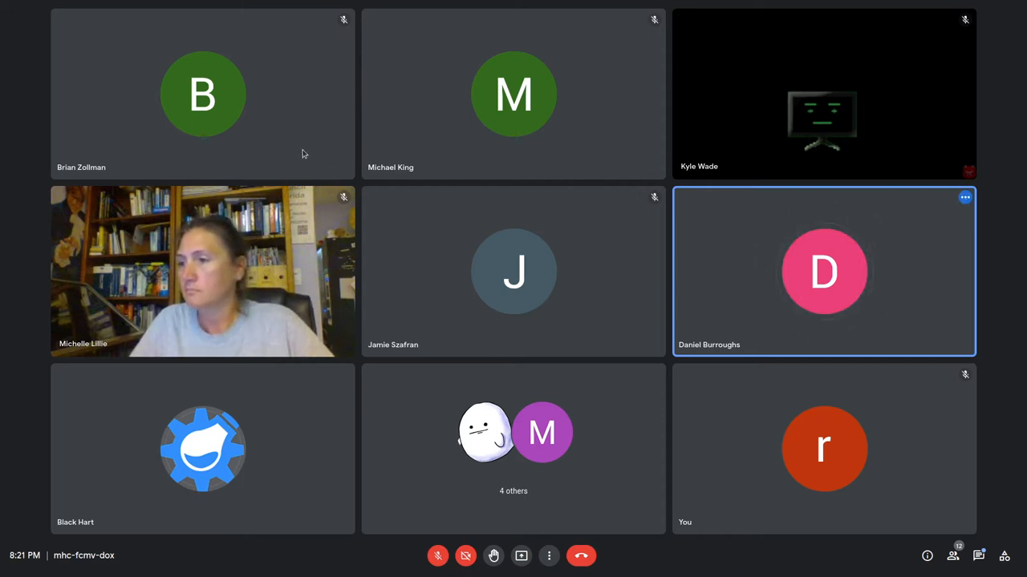
pyautogui.moveTo(383, 282)
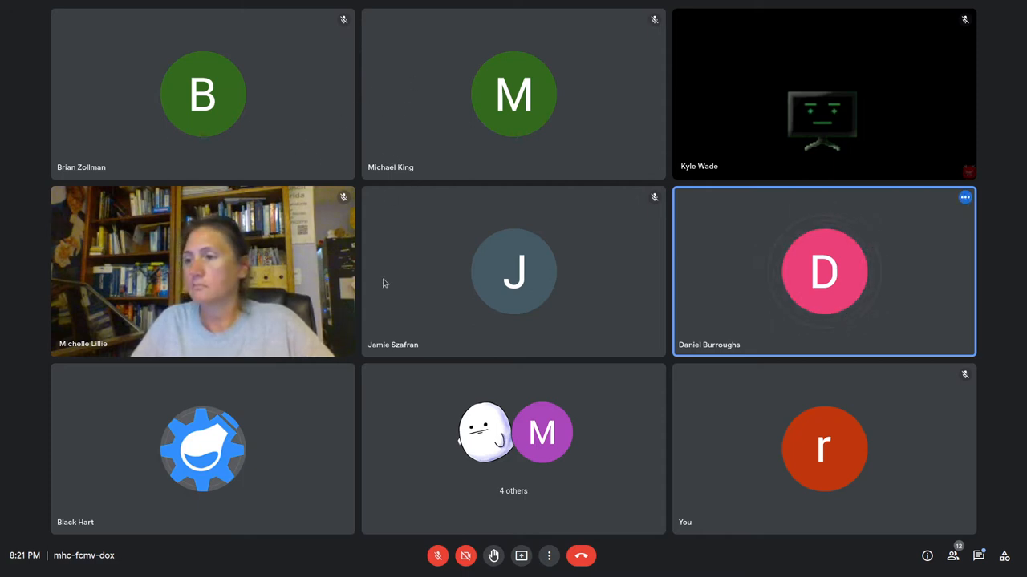
pyautogui.moveTo(260, 458)
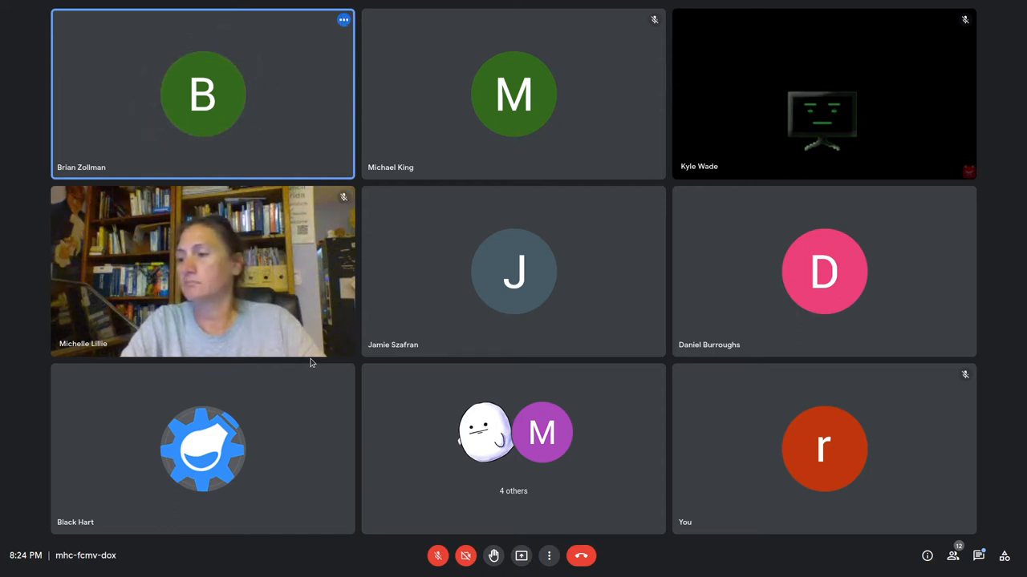
pyautogui.click(825, 271)
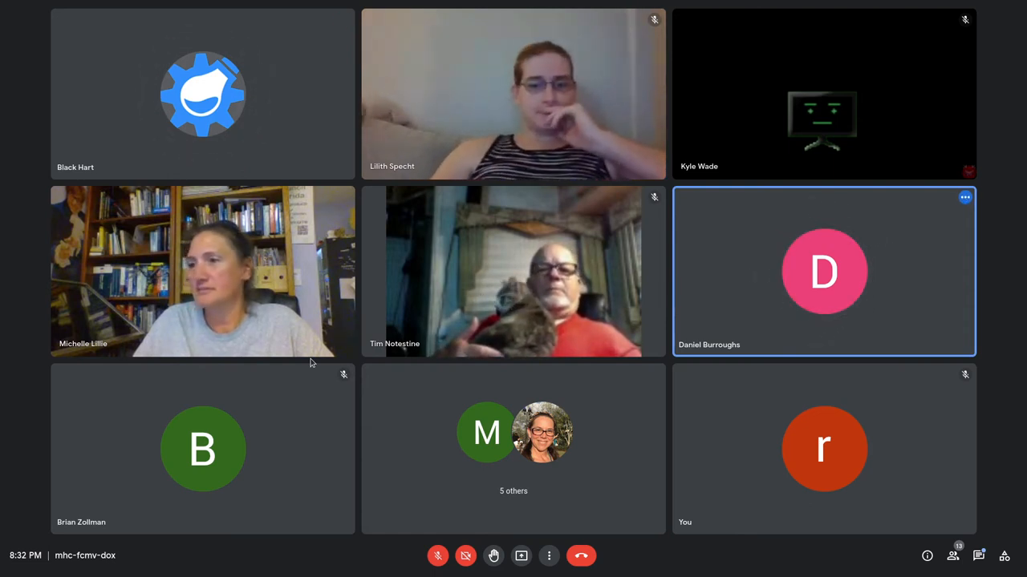
pyautogui.moveTo(998, 227)
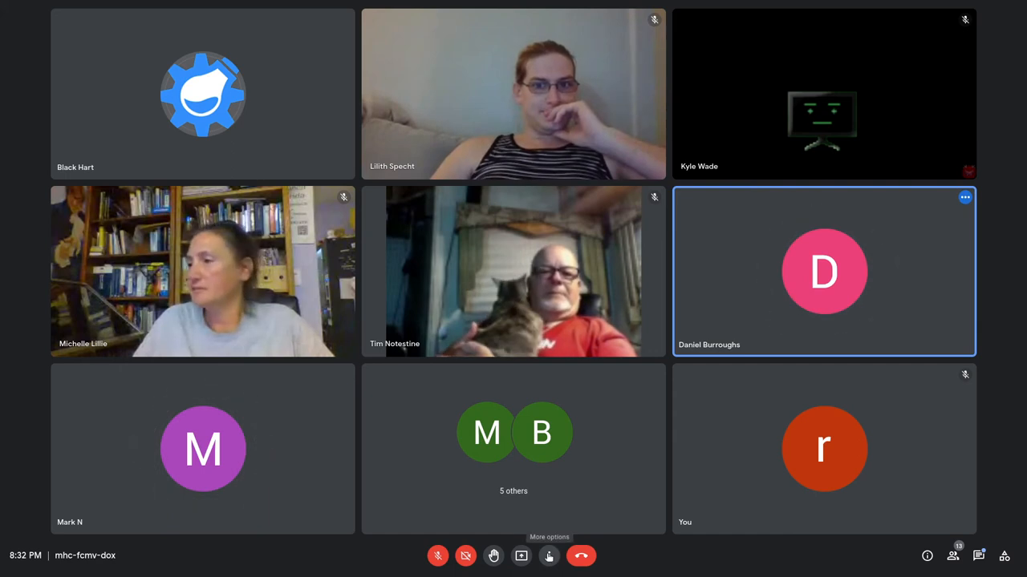
pyautogui.click(549, 555)
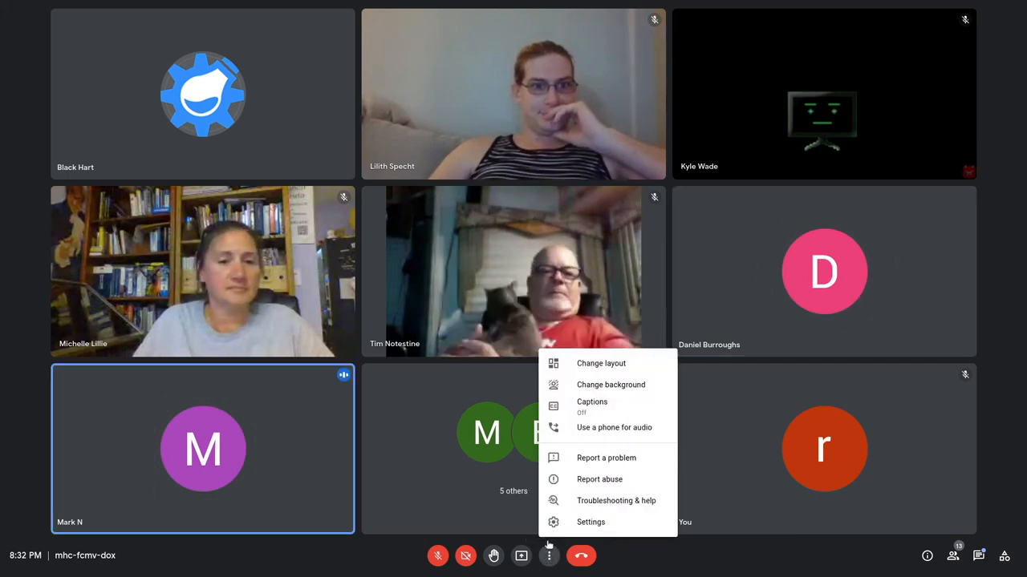
pyautogui.click(600, 362)
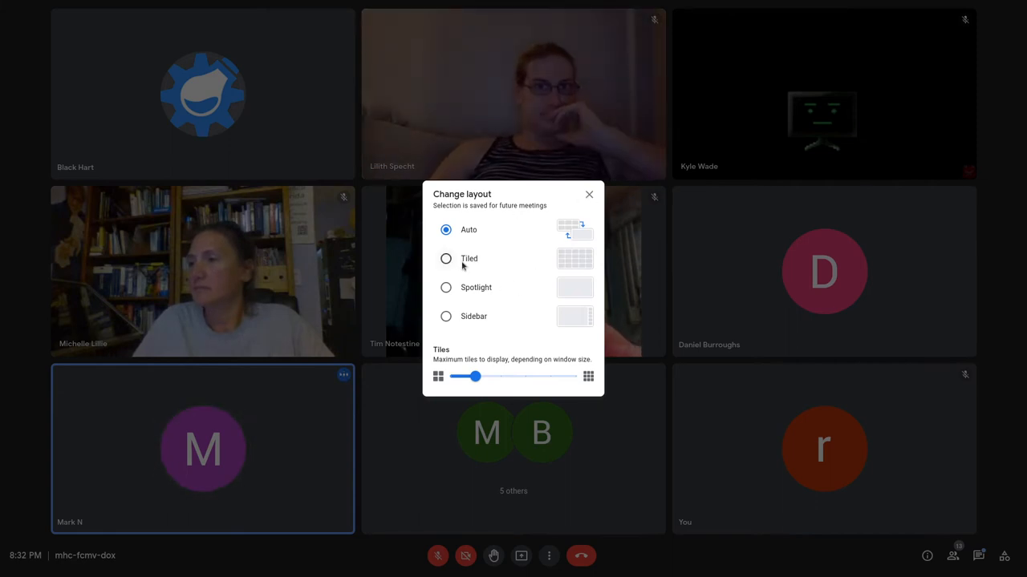
pyautogui.click(445, 258)
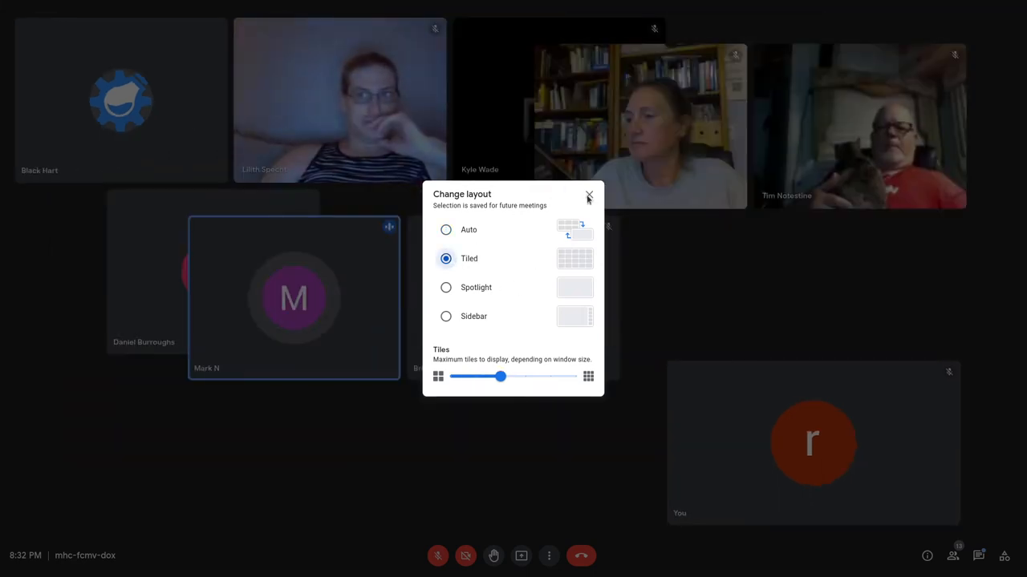
pyautogui.click(588, 196)
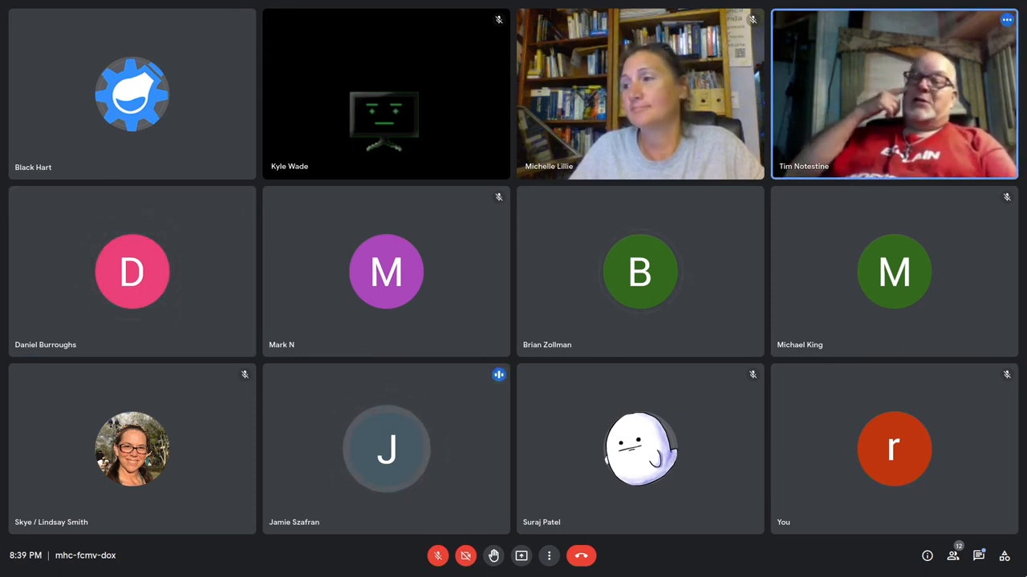
pyautogui.click(638, 271)
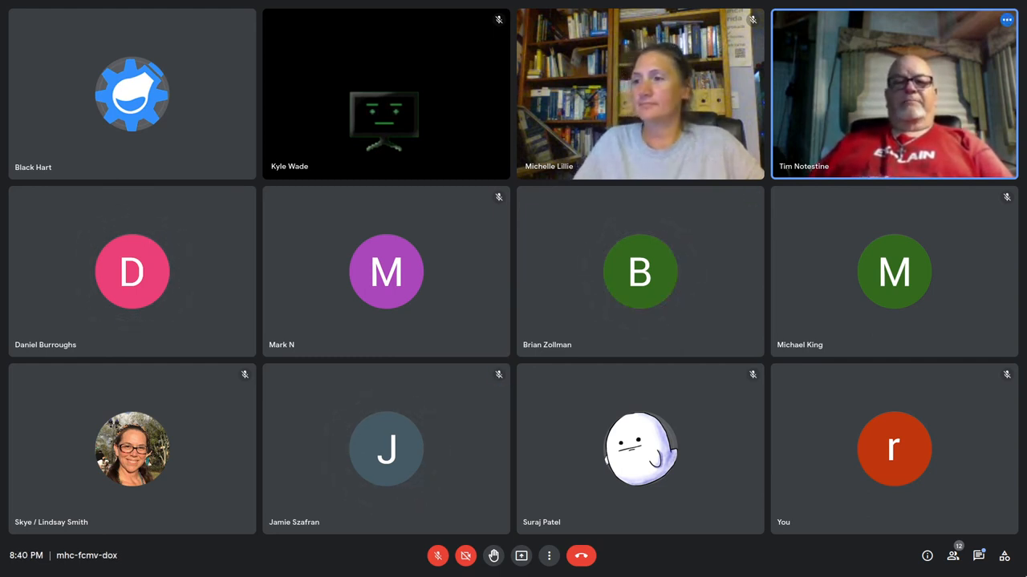
pyautogui.click(638, 271)
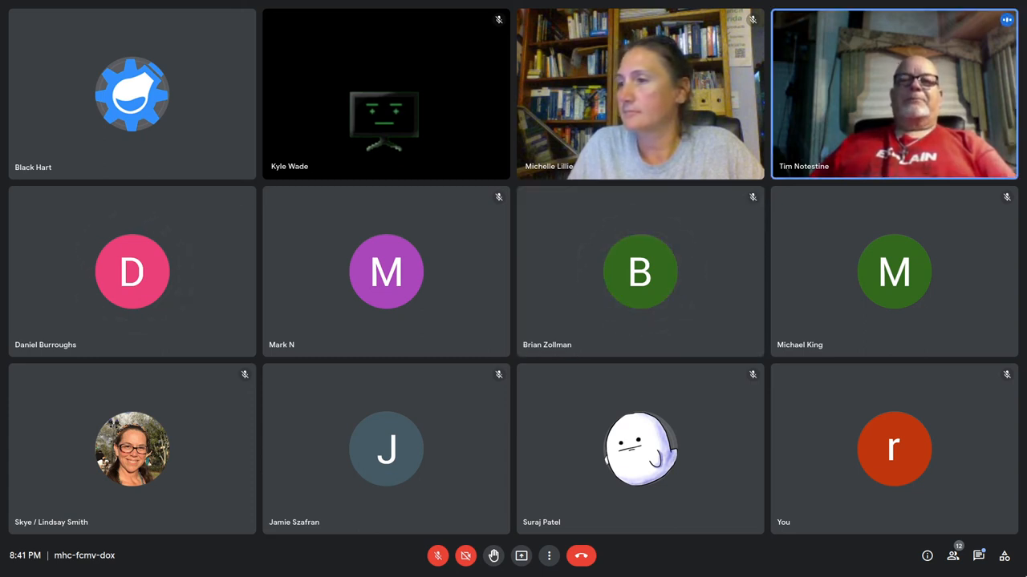
pyautogui.click(132, 271)
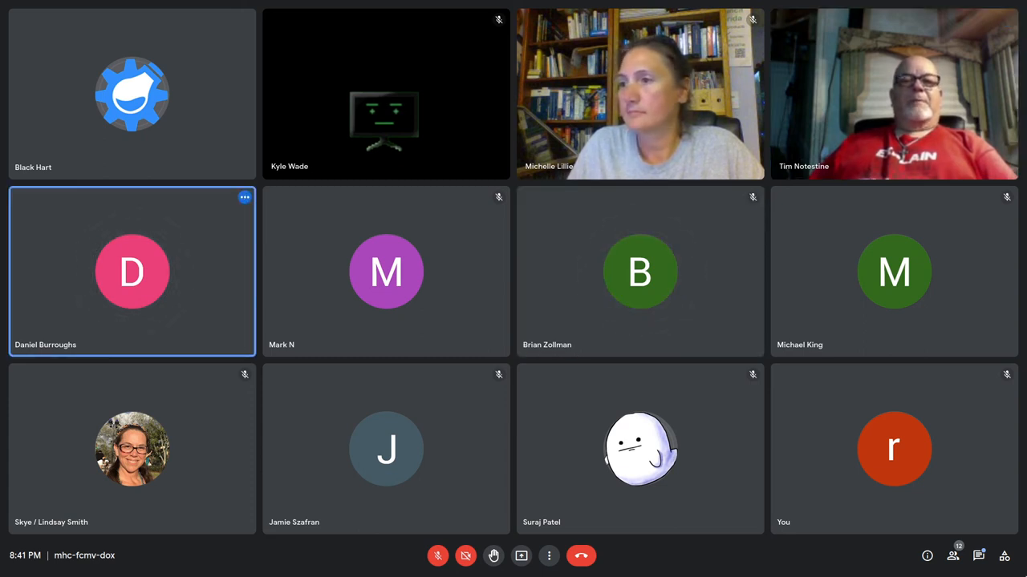